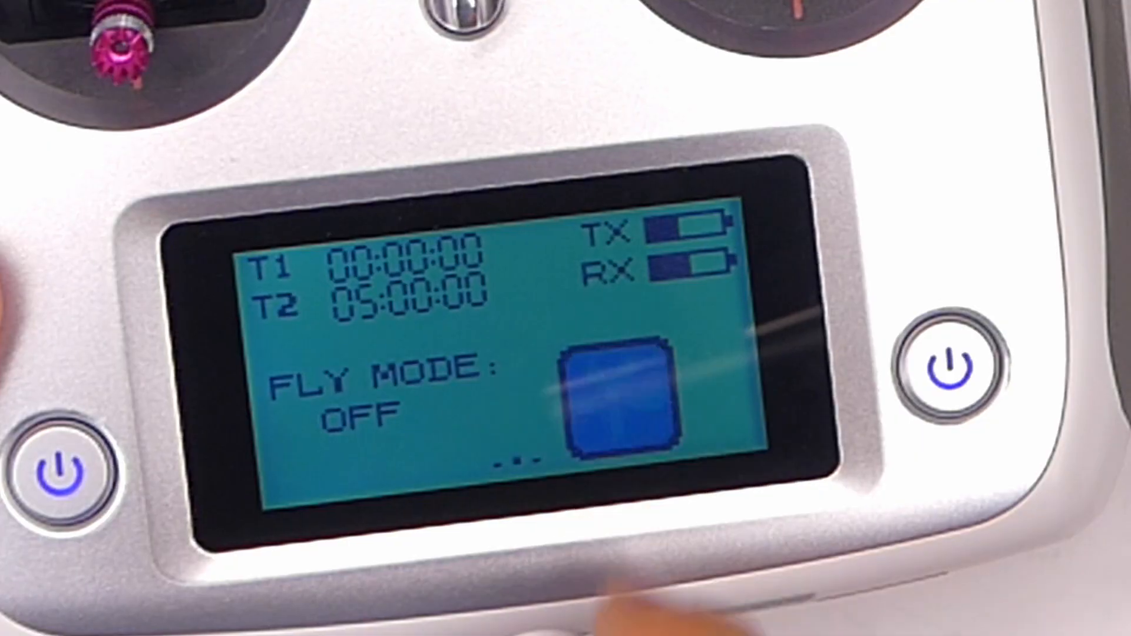
- Open the menu and switch Ch2 in the Reverse screen from Nor to Rev
click(621, 396)
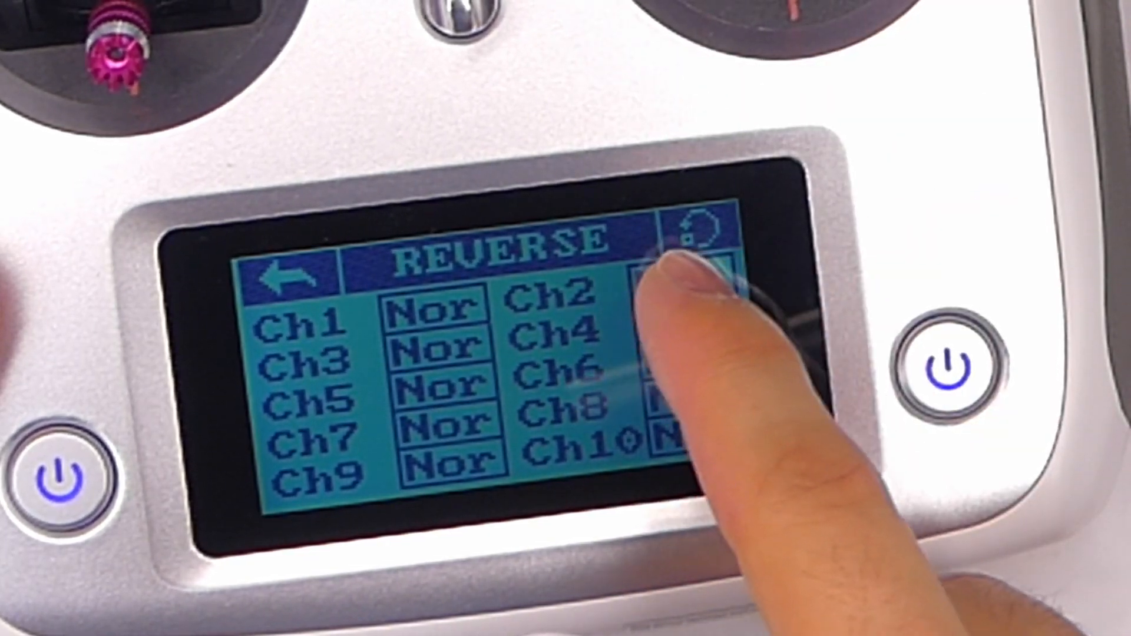
click(679, 296)
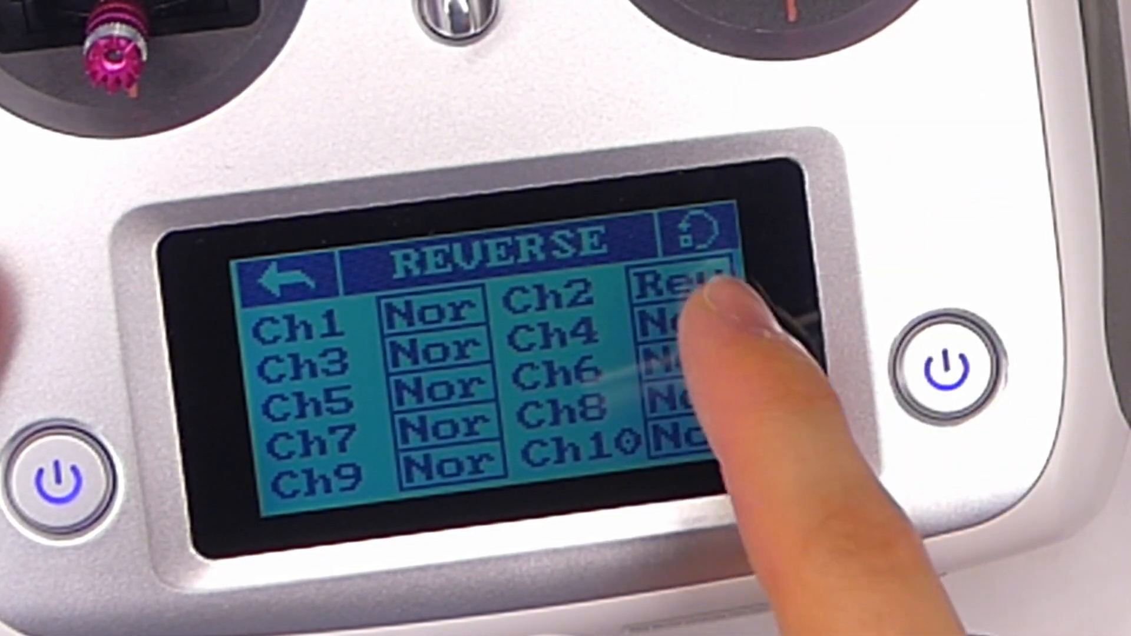